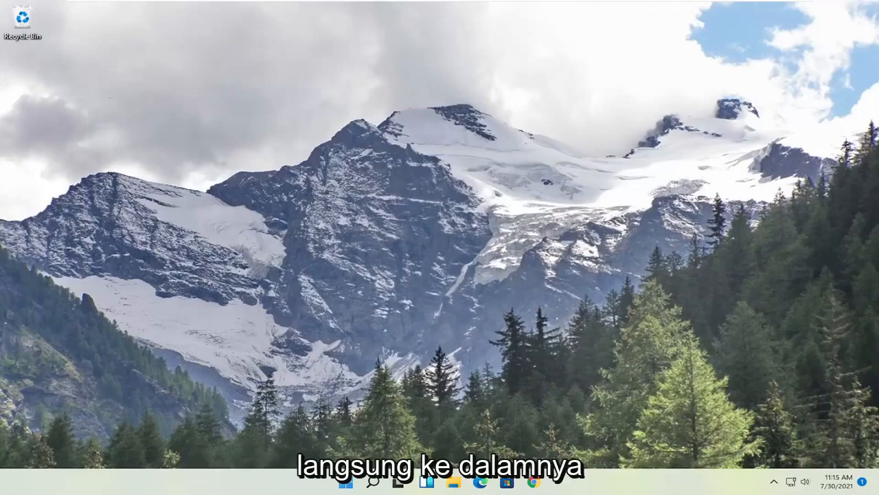
# Step: Launch Command Prompt as administrator via Start search for 'cmd' and approve the UAC prompt
pyautogui.click(346, 482)
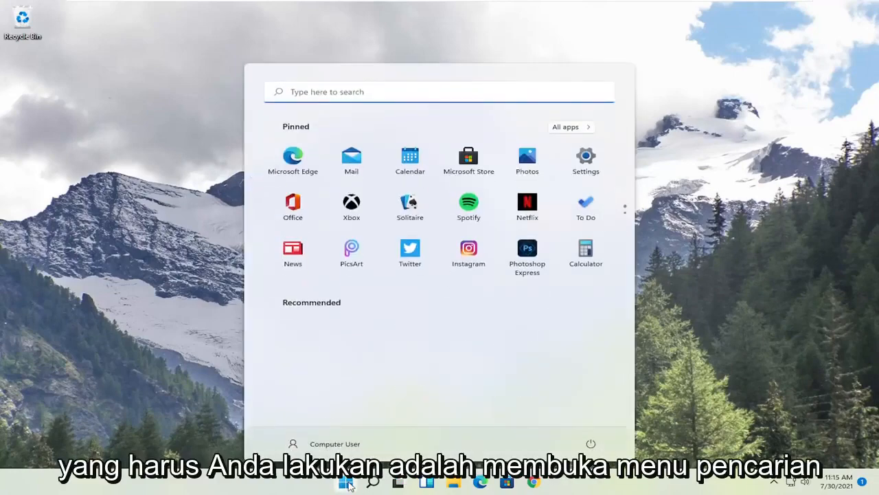
pyautogui.write('cmd')
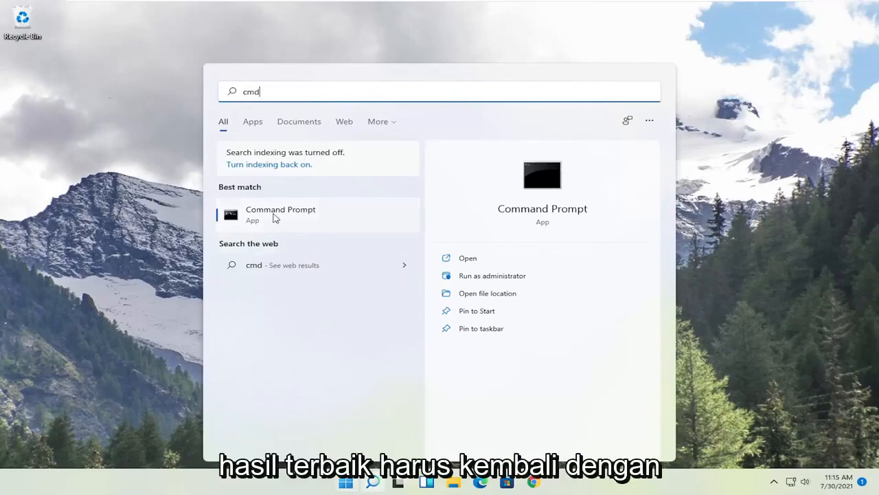
pyautogui.rightClick(280, 214)
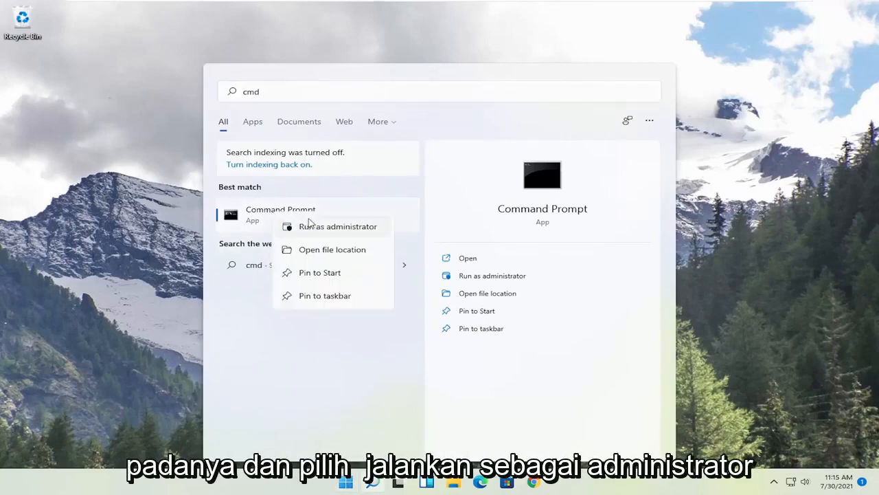
pyautogui.click(338, 225)
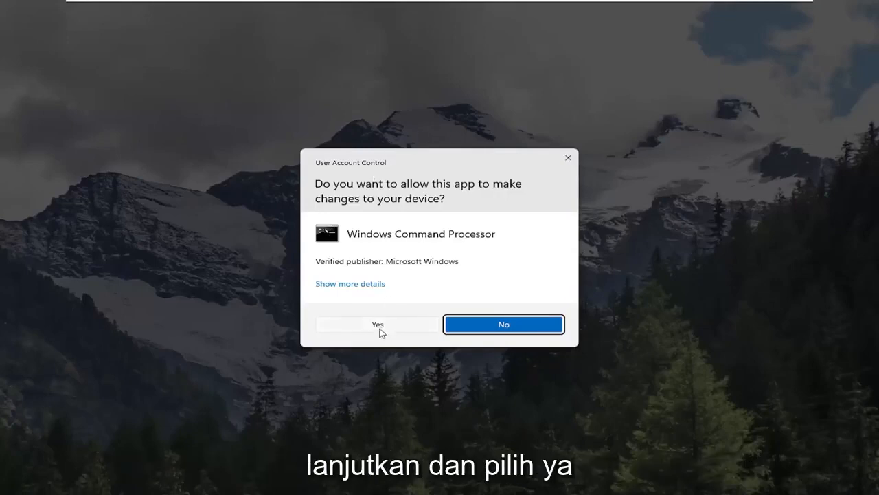
pyautogui.click(377, 324)
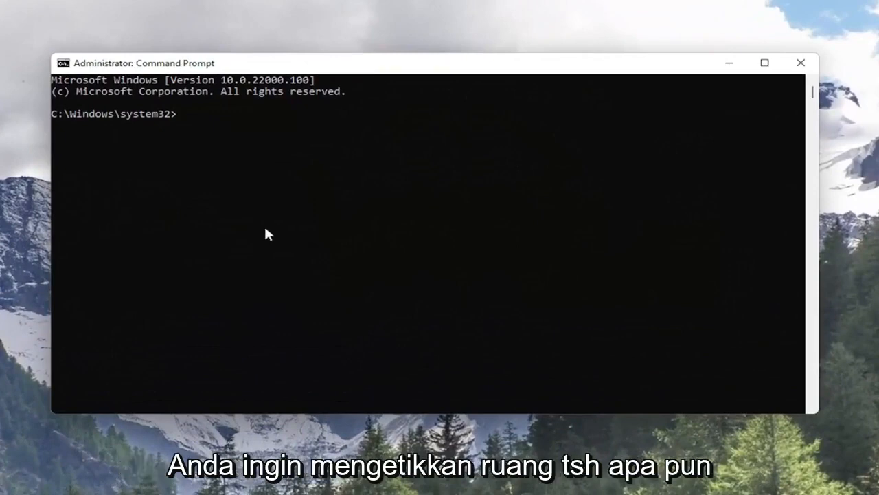
# Step: Run 'netsh winsock reset' in the elevated Command Prompt
pyautogui.write('netsh')
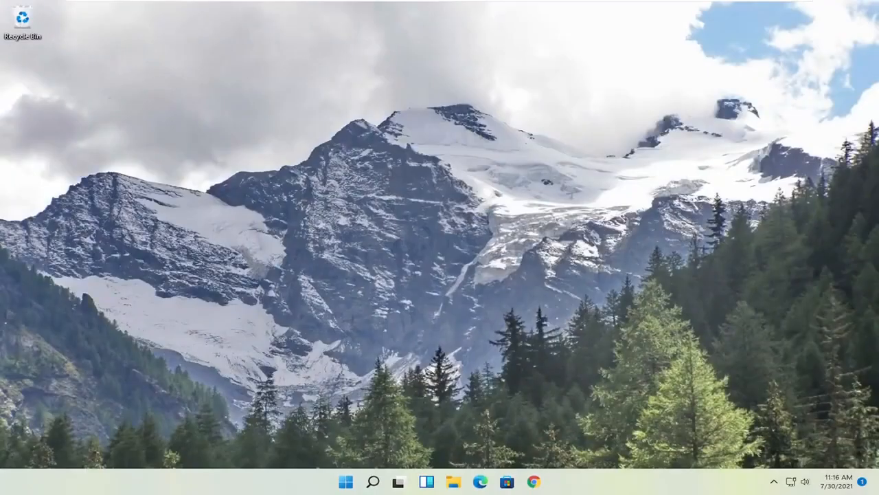
pyautogui.moveTo(414, 323)
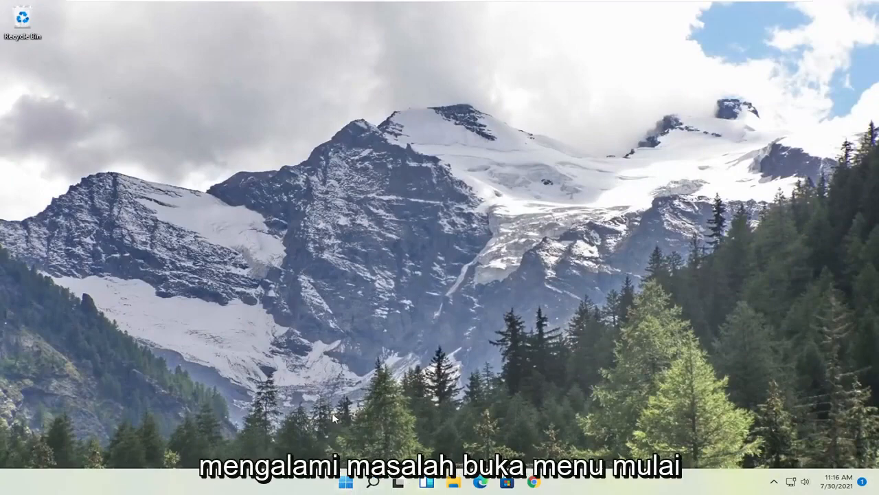
# Step: Launch Device Manager from the Start menu search results
pyautogui.click(350, 483)
pyautogui.write('device manager')
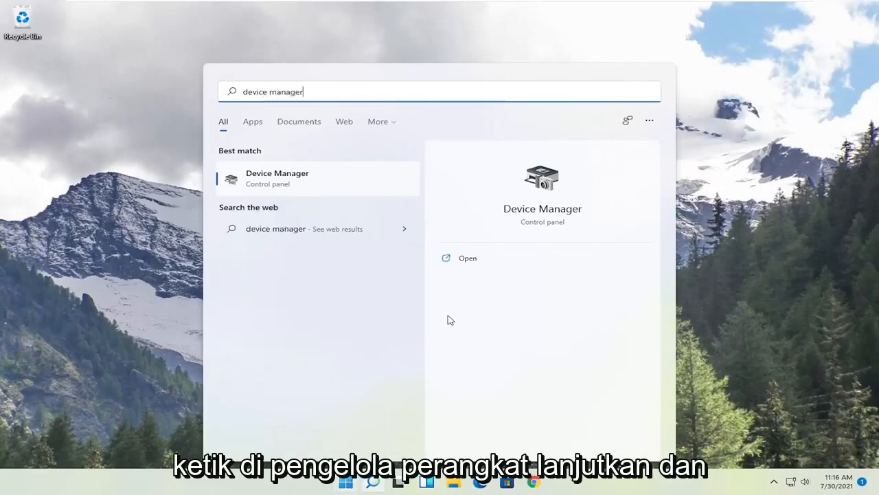
pyautogui.click(278, 178)
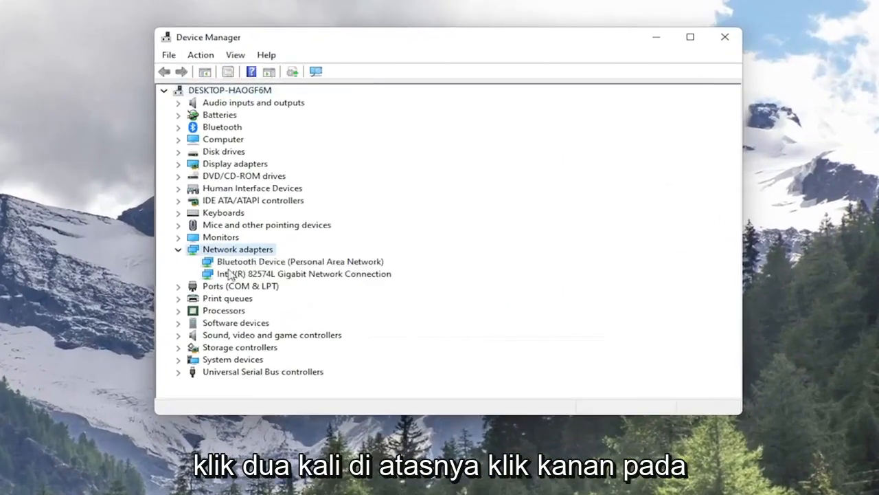
# Step: Uninstall the Intel(R) 82574L Gigabit Network Connection adapter and confirm the removal
pyautogui.rightClick(302, 274)
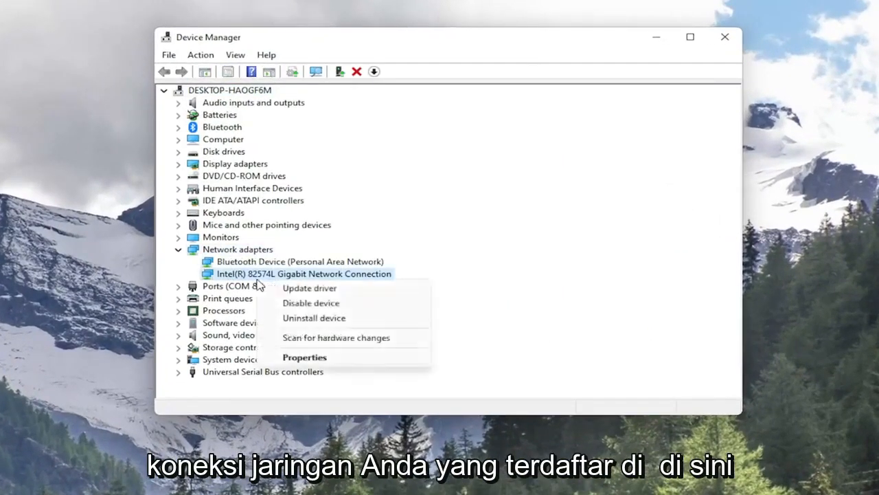
pyautogui.click(314, 318)
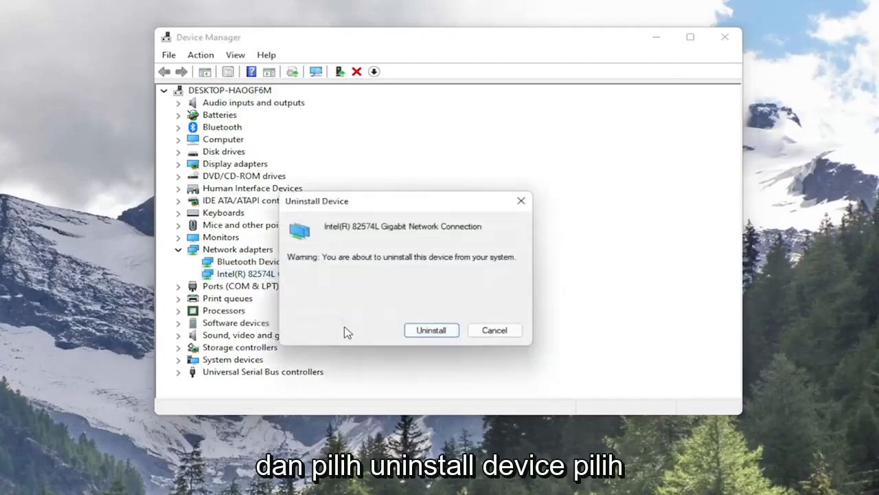
pyautogui.click(432, 330)
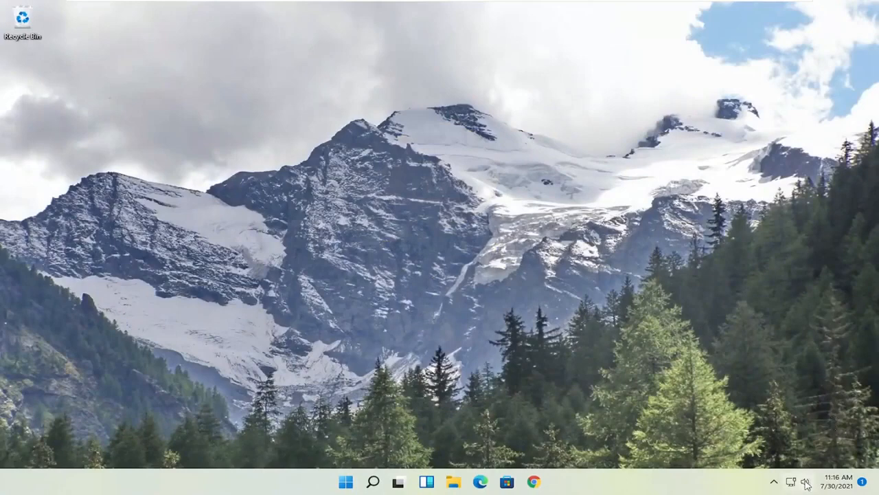
# Step: Launch the Settings app via a Start menu search for 'settings'
pyautogui.click(802, 481)
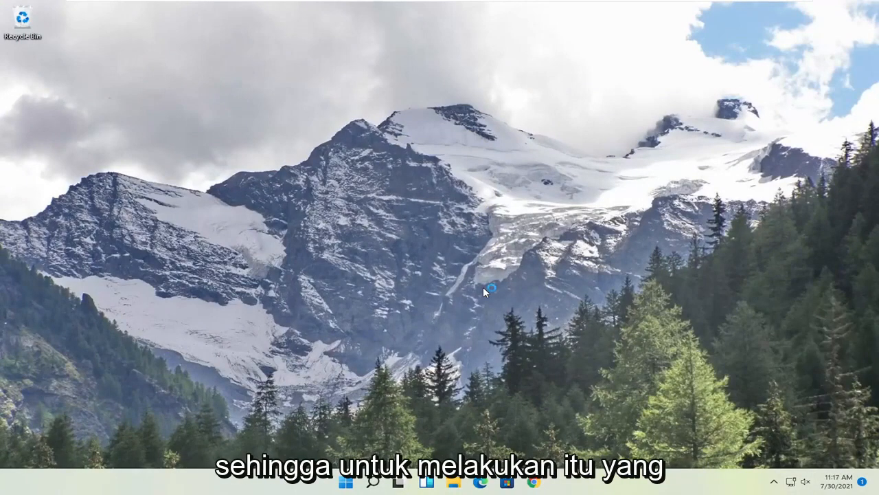
pyautogui.click(346, 482)
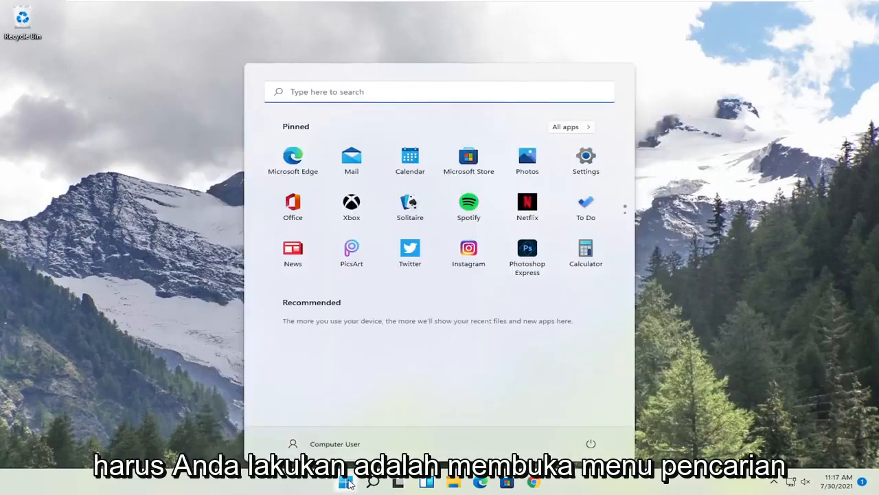
pyautogui.write('settings')
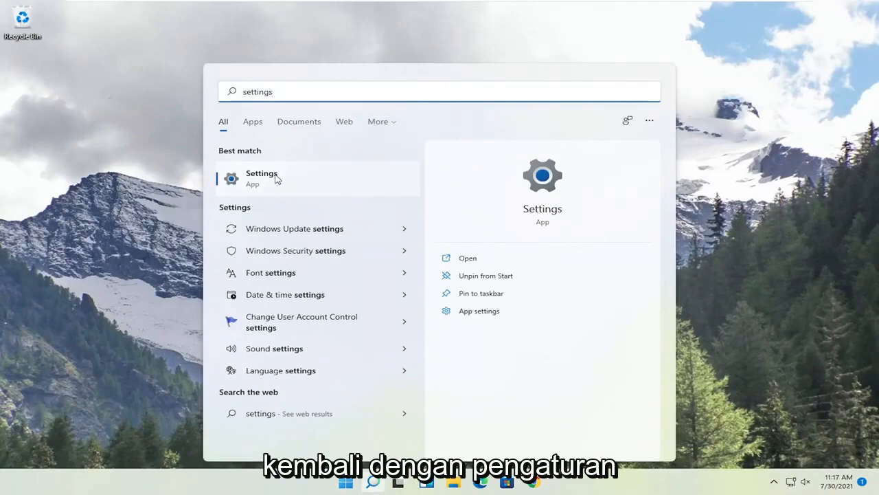
pyautogui.click(261, 177)
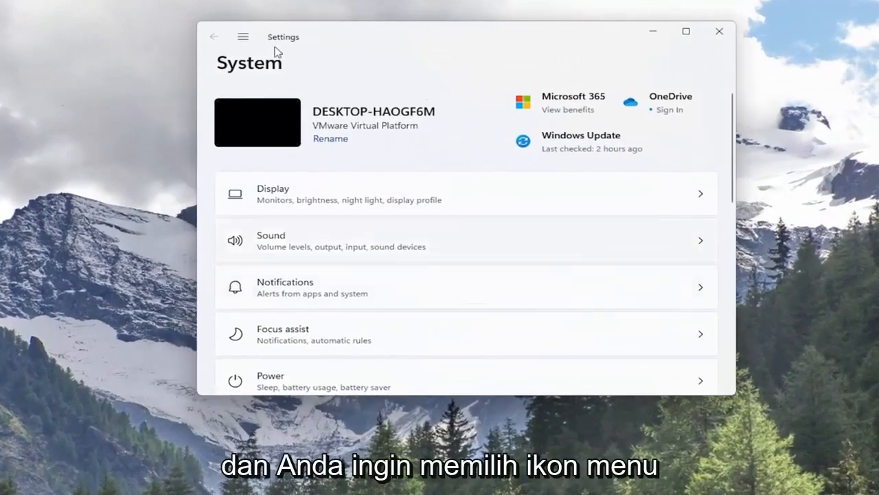
# Step: Navigate Settings to Network & internet toward the Network reset page
pyautogui.click(243, 35)
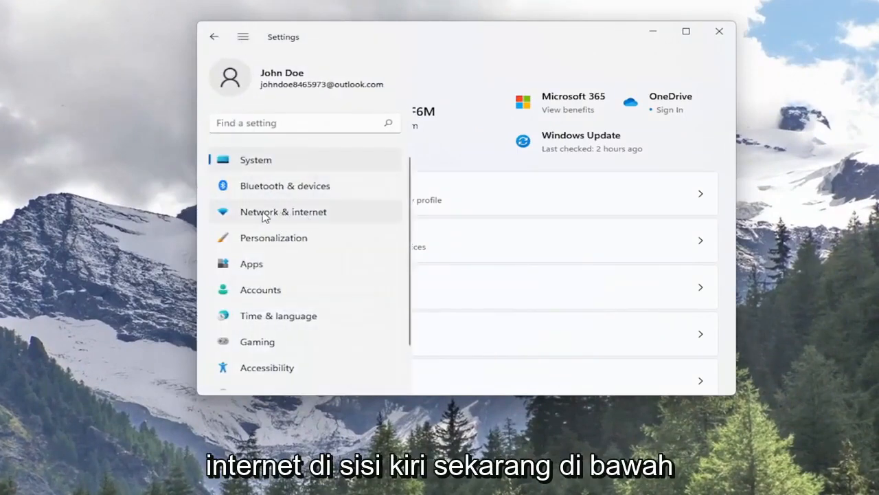
pyautogui.click(283, 212)
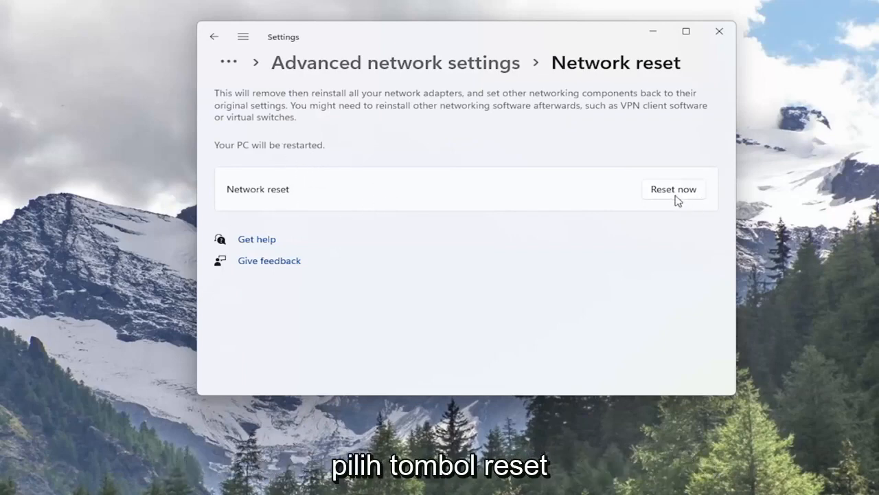
# Step: Confirm Reset now for all network settings and dismiss the 5-minute sign-out notice
pyautogui.click(674, 189)
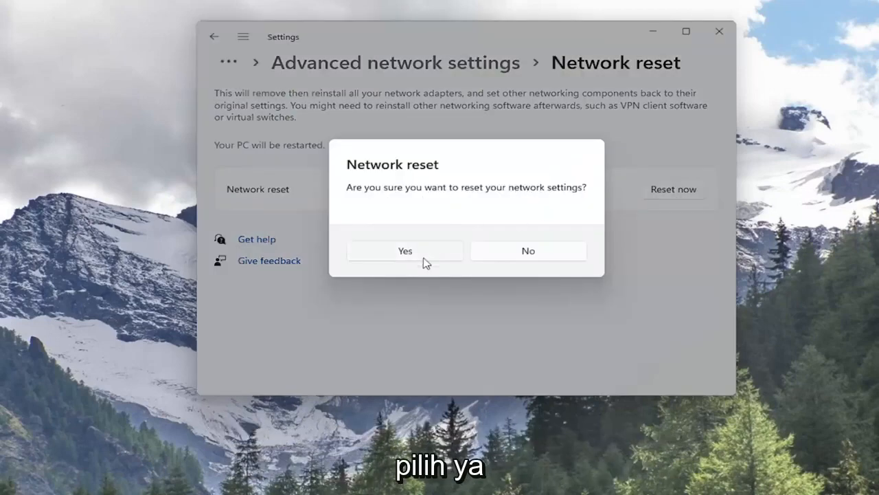
pyautogui.click(404, 250)
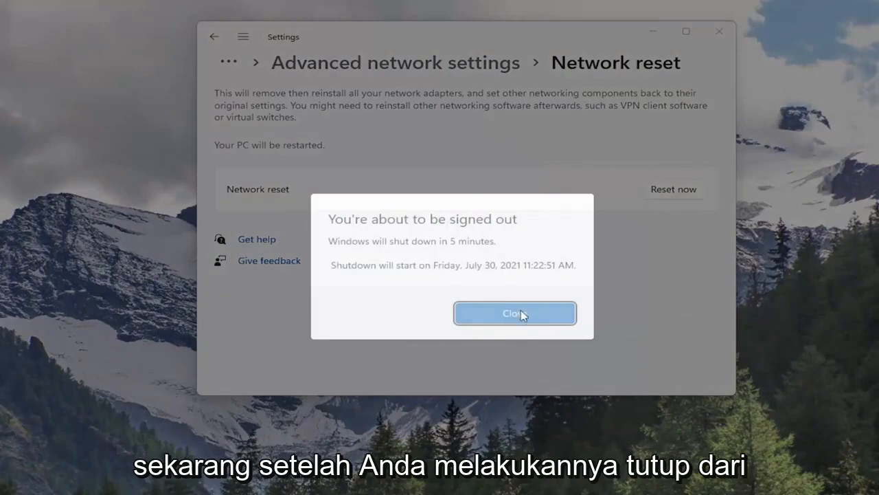
pyautogui.click(514, 313)
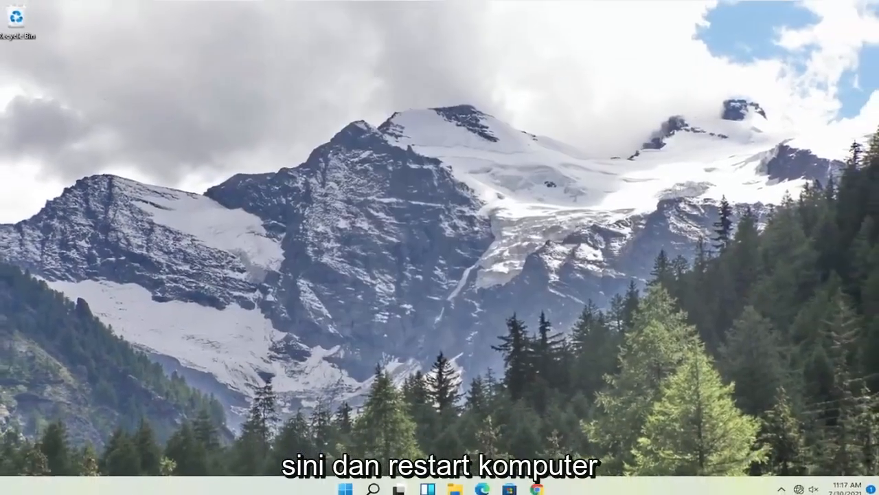